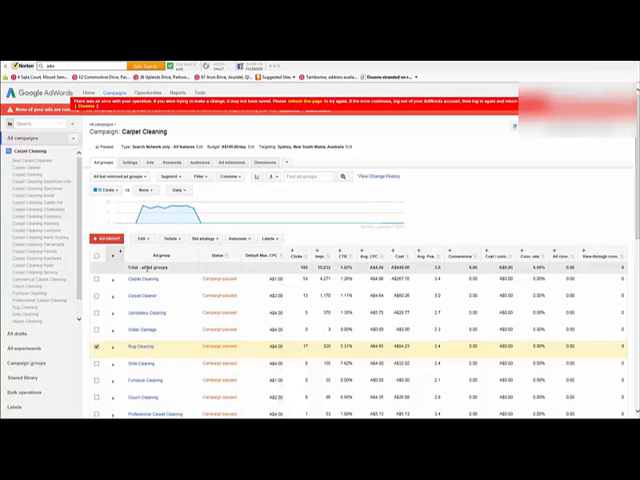
{"action": "mouse_move", "coordinate": [318, 218]}
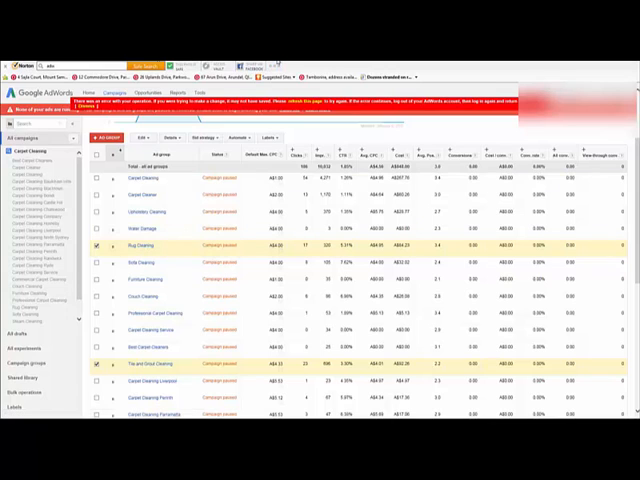
Step: Open the Rug Cleaning ad group from the Carpet Cleaning campaign's ad group table
{"action": "left_click", "coordinate": [134, 244]}
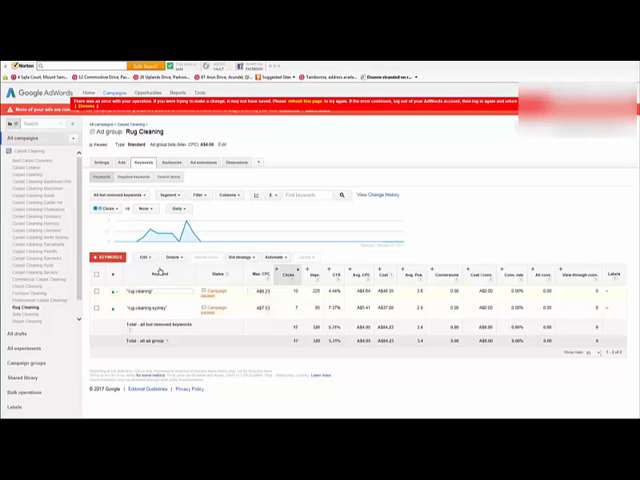
Step: Show the Rug Cleaning ads: one enabled Quality Rug Cleaning ad and two paused variations
{"action": "left_click", "coordinate": [122, 162]}
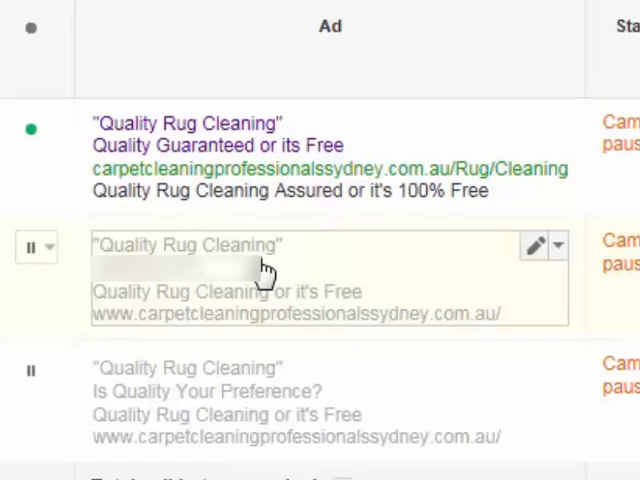
{"action": "mouse_move", "coordinate": [180, 284]}
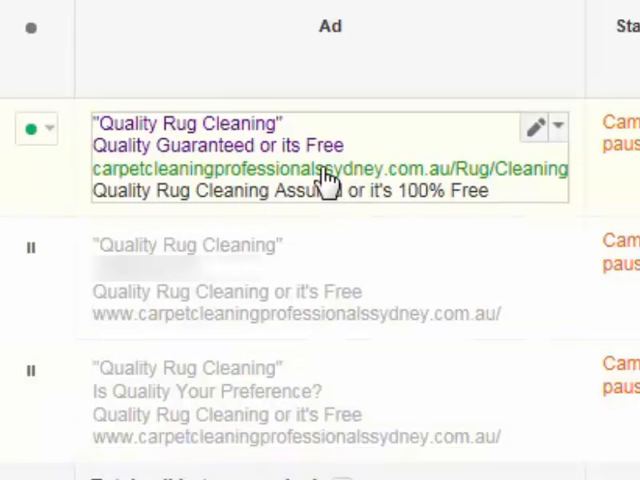
{"action": "mouse_move", "coordinate": [232, 160]}
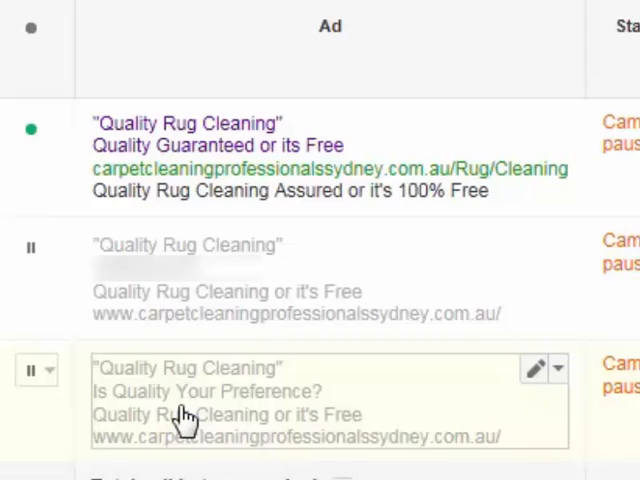
{"action": "mouse_move", "coordinate": [218, 402]}
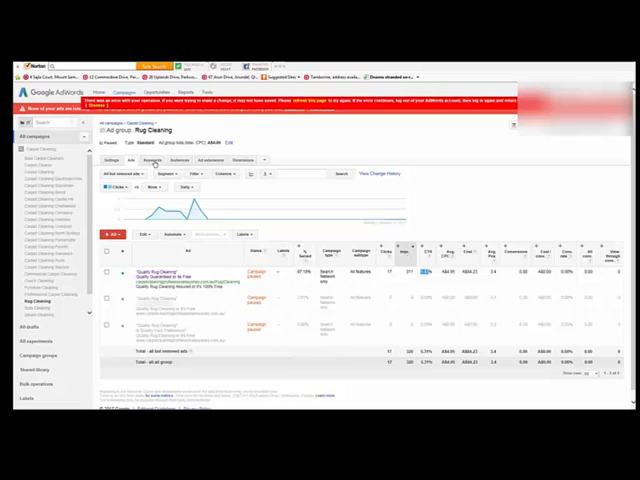
Step: View the Rug Cleaning landing page from the ad's URL, then return to the campaign's ad groups
{"action": "left_click", "coordinate": [140, 160]}
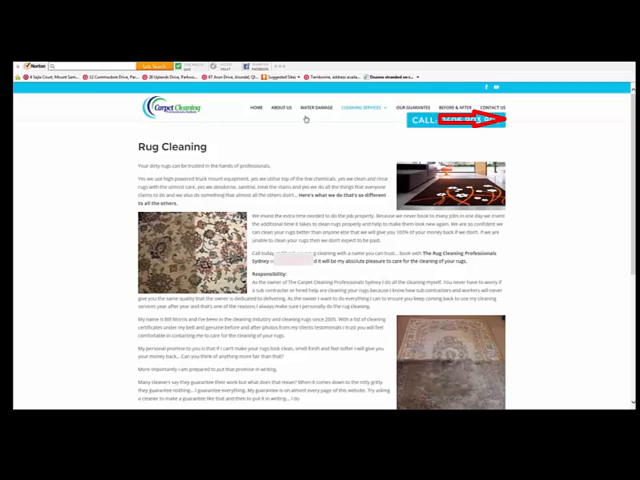
{"action": "mouse_move", "coordinate": [256, 108]}
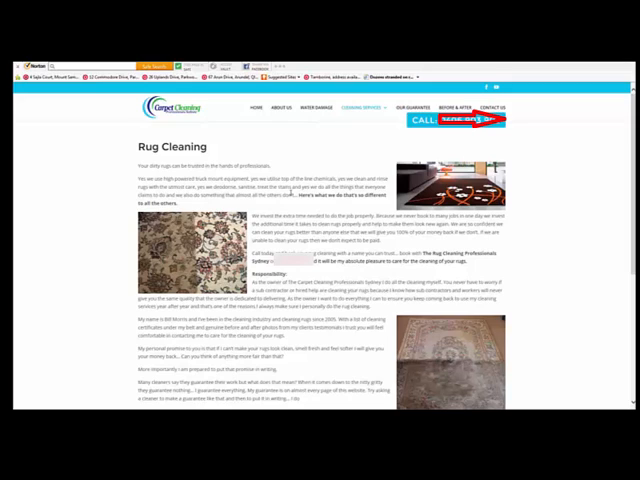
{"action": "double_click", "coordinate": [162, 146]}
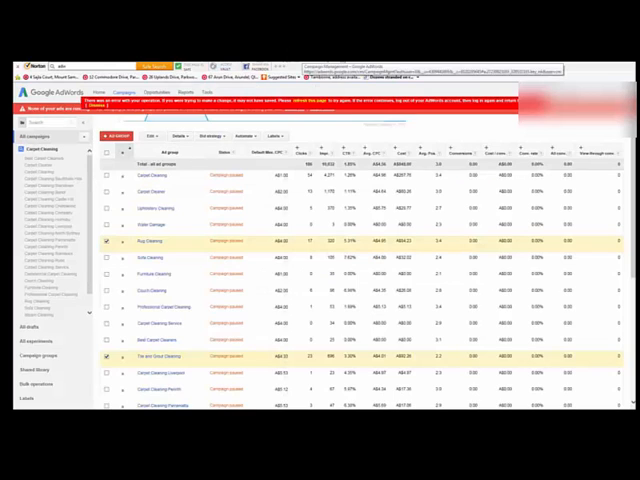
Step: Reopen the Rug Cleaning ad group and list its keywords, including "rug cleaning"
{"action": "left_click", "coordinate": [150, 238]}
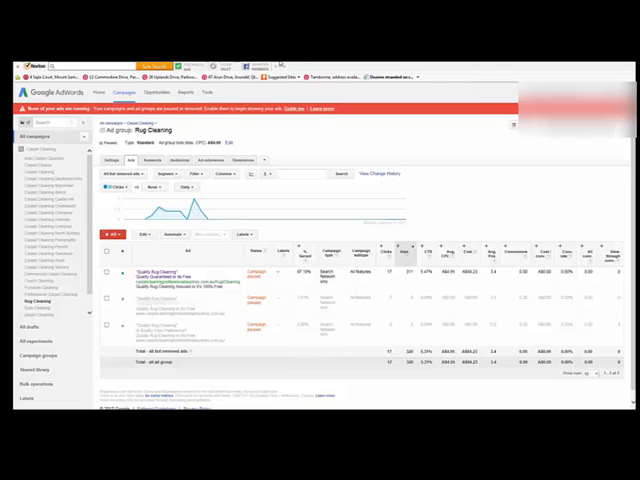
{"action": "left_click", "coordinate": [148, 160]}
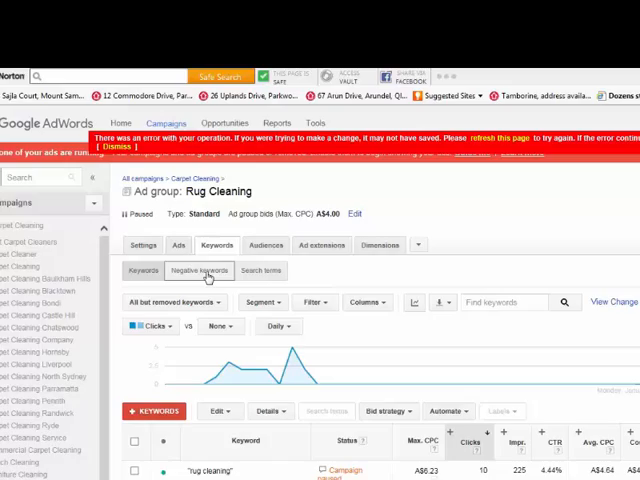
Step: Show the Rug Cleaning ad group's ad group–level negative keywords and scroll through them
{"action": "left_click", "coordinate": [202, 270]}
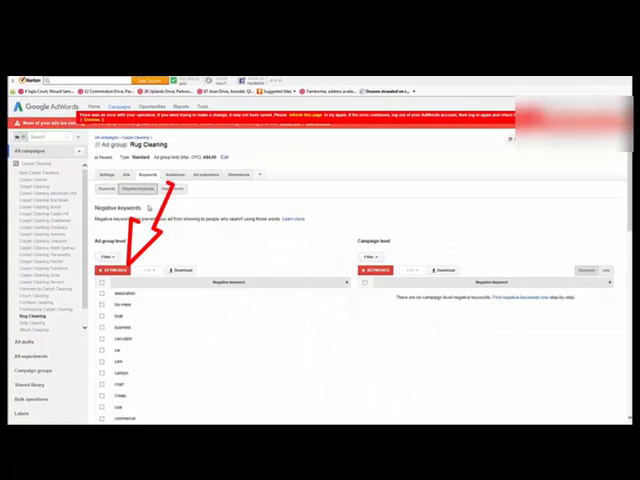
{"action": "scroll", "scroll_direction": "down", "scroll_amount": 3}
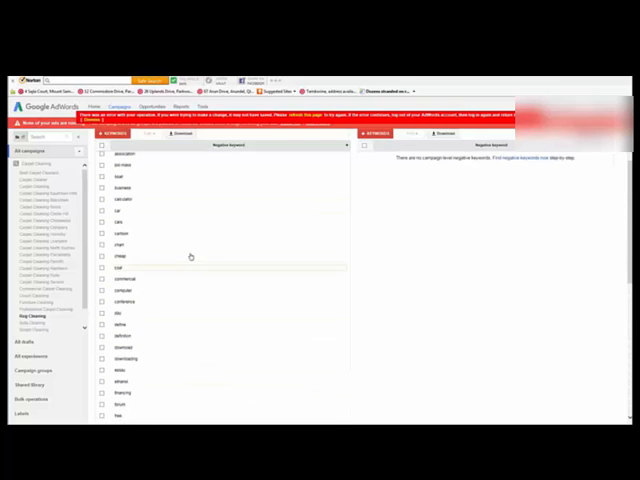
Step: Review the Notepad negative keyword categories, highlighting a job-related term in the employment list
{"action": "left_click", "coordinate": [132, 148]}
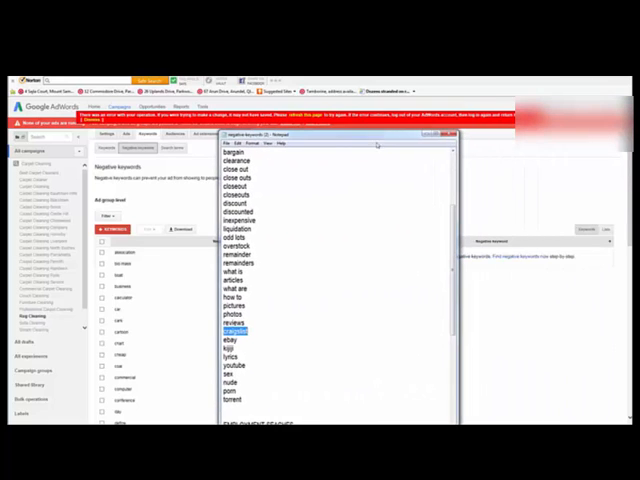
{"action": "scroll", "scroll_direction": "up", "scroll_amount": 3}
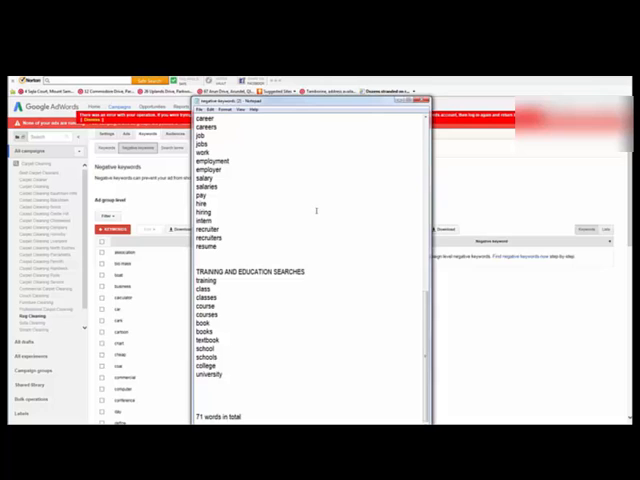
{"action": "scroll", "scroll_direction": "down", "scroll_amount": 3}
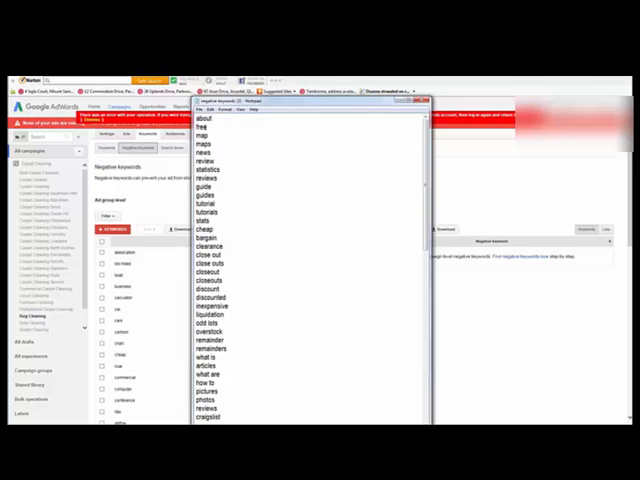
{"action": "scroll", "scroll_direction": "down", "scroll_amount": 3}
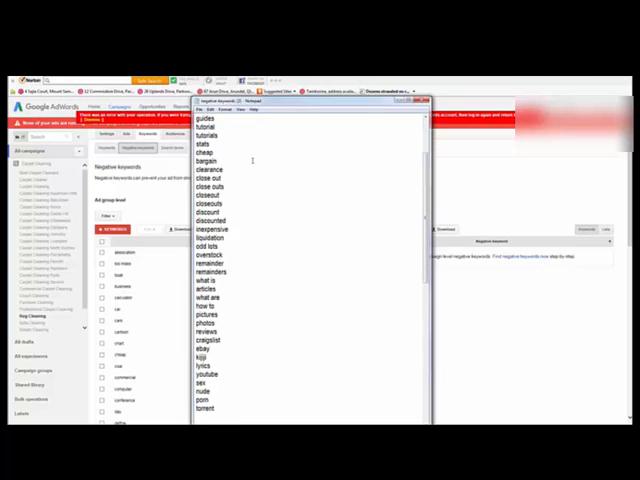
{"action": "scroll", "scroll_direction": "down", "scroll_amount": 3}
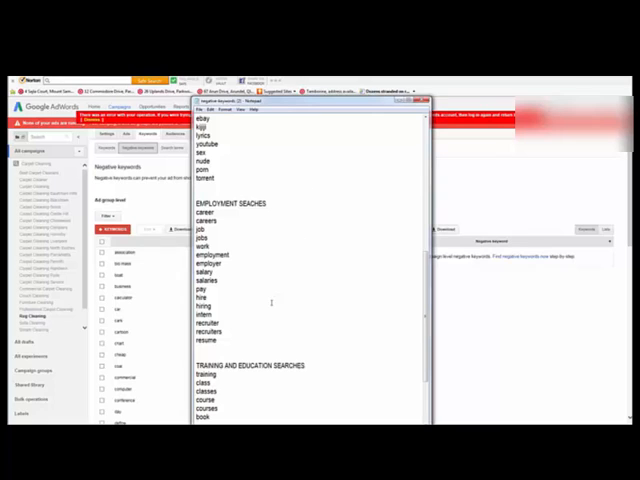
{"action": "double_click", "coordinate": [204, 300]}
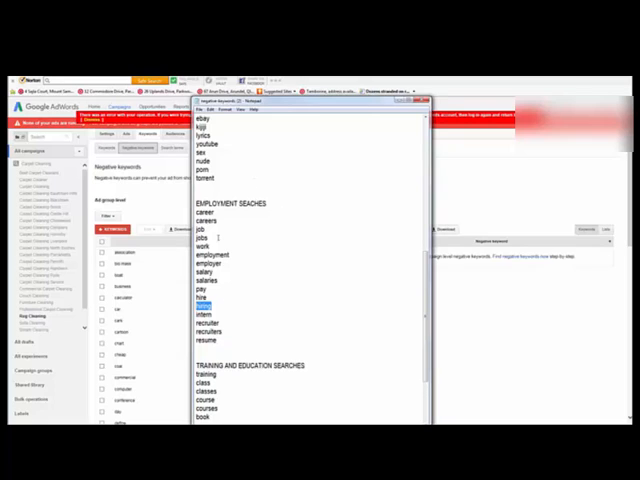
{"action": "scroll", "scroll_direction": "up", "scroll_amount": 3}
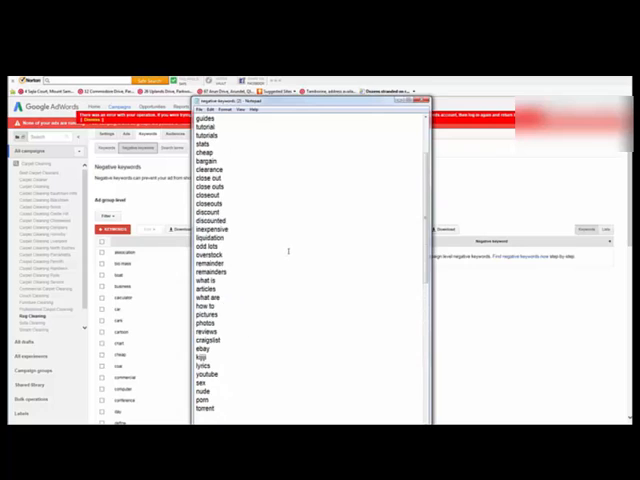
{"action": "scroll", "scroll_direction": "up", "scroll_amount": 3}
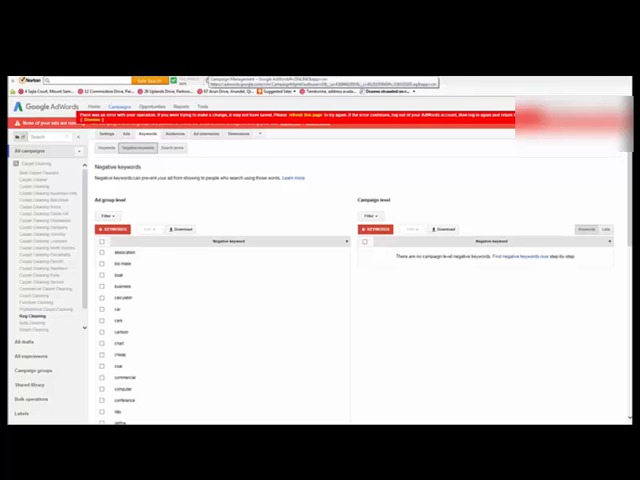
Step: Switch to the Carpet Cleaning Baulkham Hills landing page with its intro text highlighted
{"action": "left_click", "coordinate": [120, 108]}
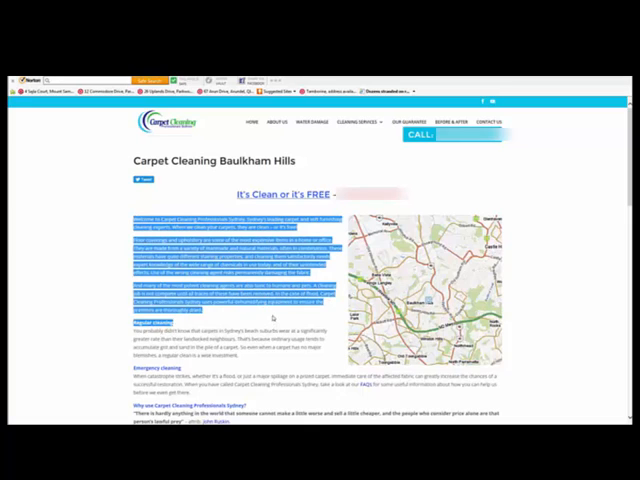
Step: Check the Carpet Cleaning North Sydney page heading, then return to the AdWords negative keywords
{"action": "left_click", "coordinate": [280, 320]}
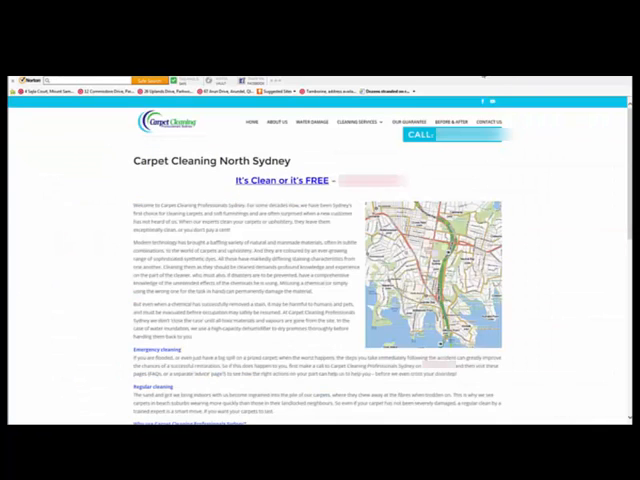
{"action": "double_click", "coordinate": [204, 160]}
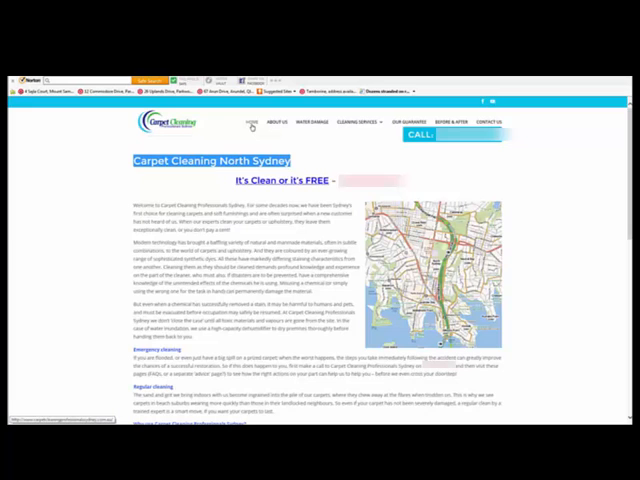
{"action": "left_click", "coordinate": [368, 120]}
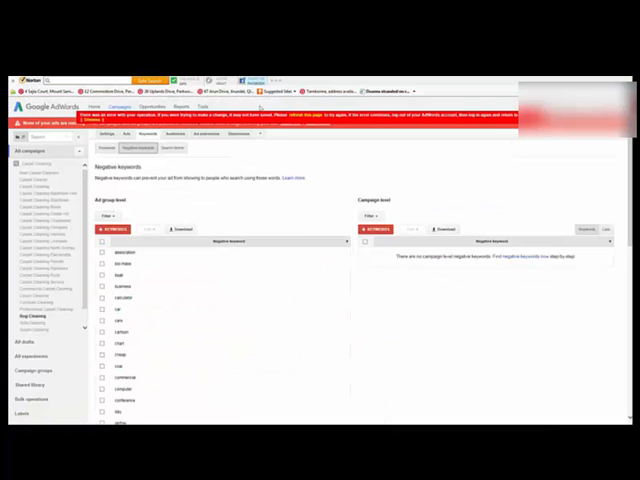
Step: Switch from Rug Cleaning to the Tile and Grout Cleaning ad group's negative keywords list
{"action": "left_click", "coordinate": [26, 318]}
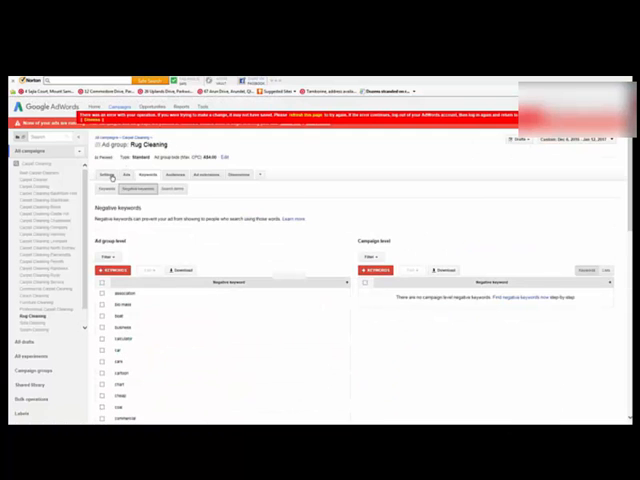
{"action": "left_click", "coordinate": [124, 174]}
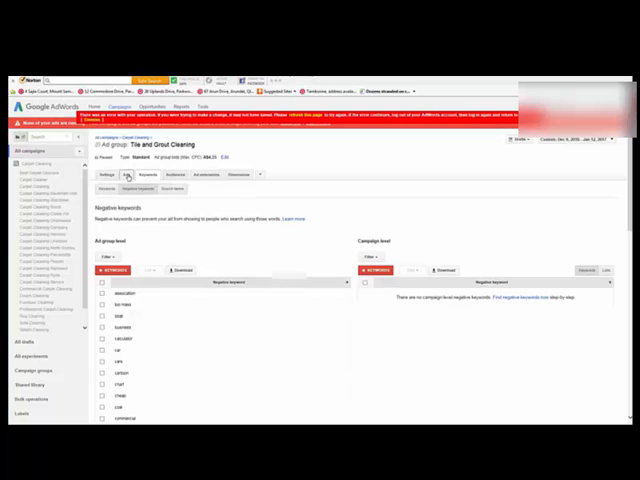
Step: Scroll the Tile and Grout Cleaning keywords, then bring up the website's Tile and Grout page services menu
{"action": "left_click", "coordinate": [144, 174]}
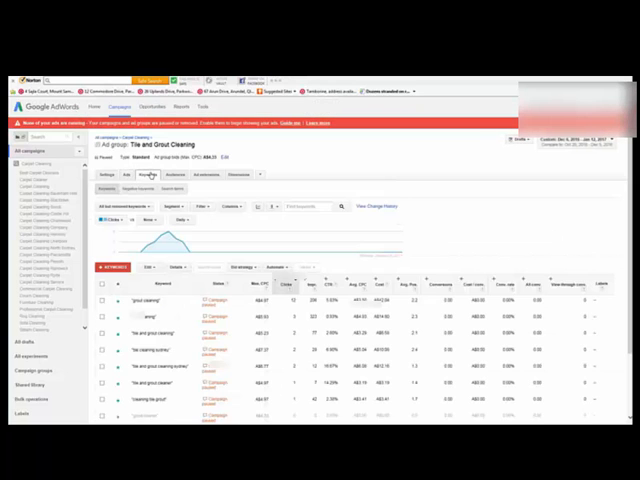
{"action": "scroll", "scroll_direction": "down", "scroll_amount": 3}
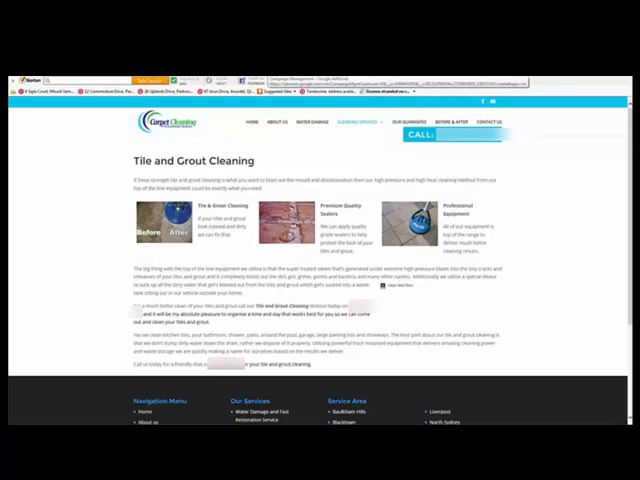
{"action": "left_click", "coordinate": [356, 120]}
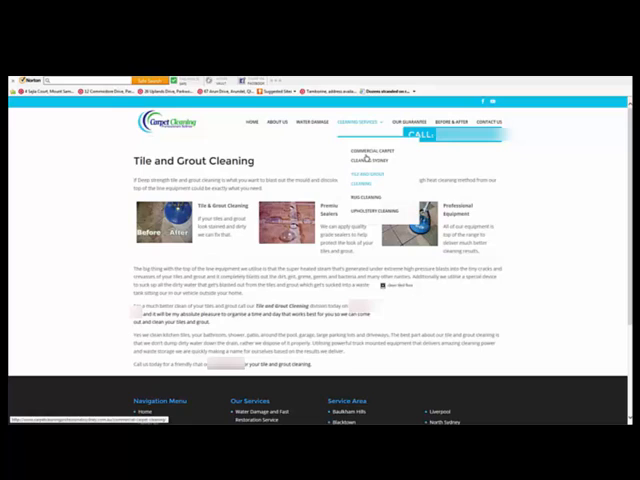